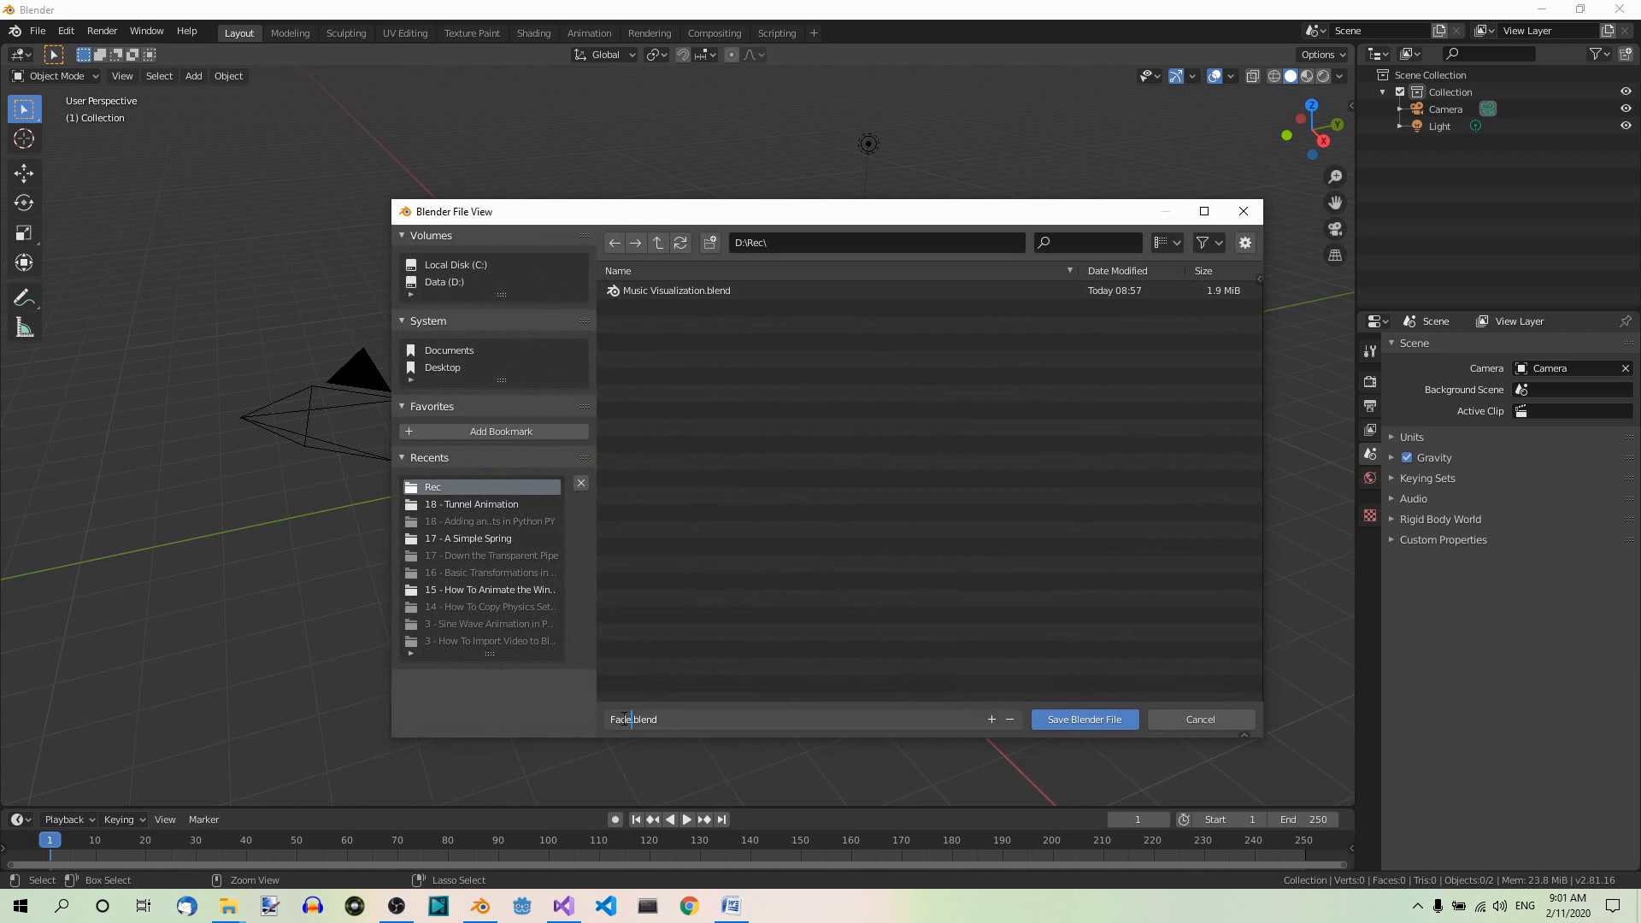
- Save the scene as Fade.blend in the Rec folder on drive D
{"action": "left_click", "coordinate": [1083, 719]}
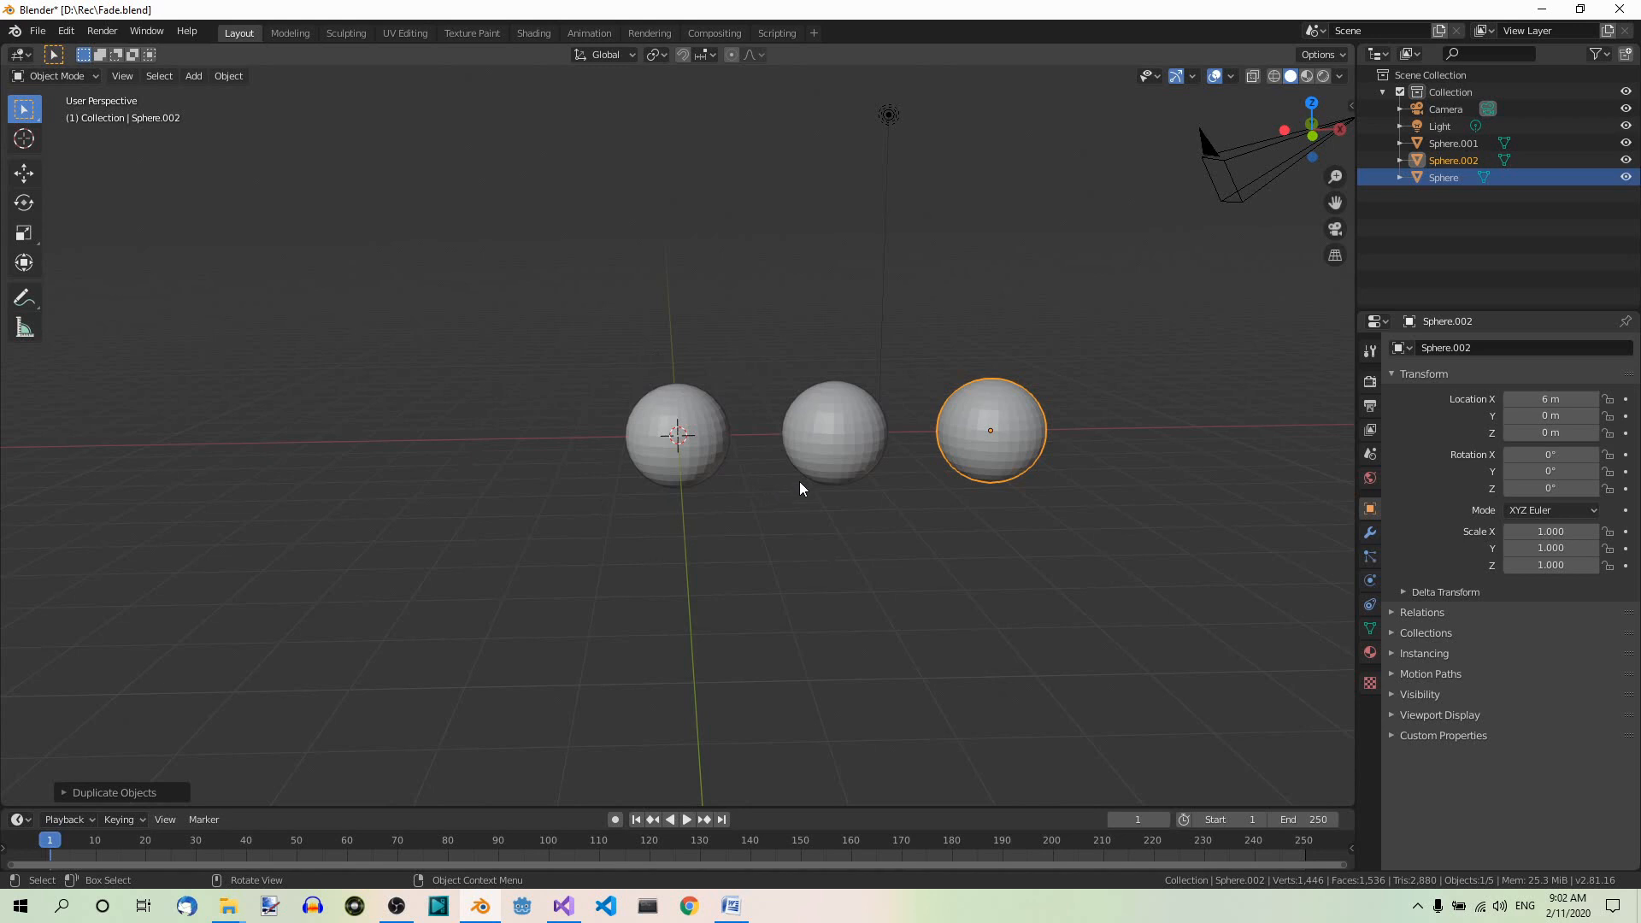
- Line up three identical UV spheres along the X axis
{"action": "left_click", "coordinate": [1567, 617]}
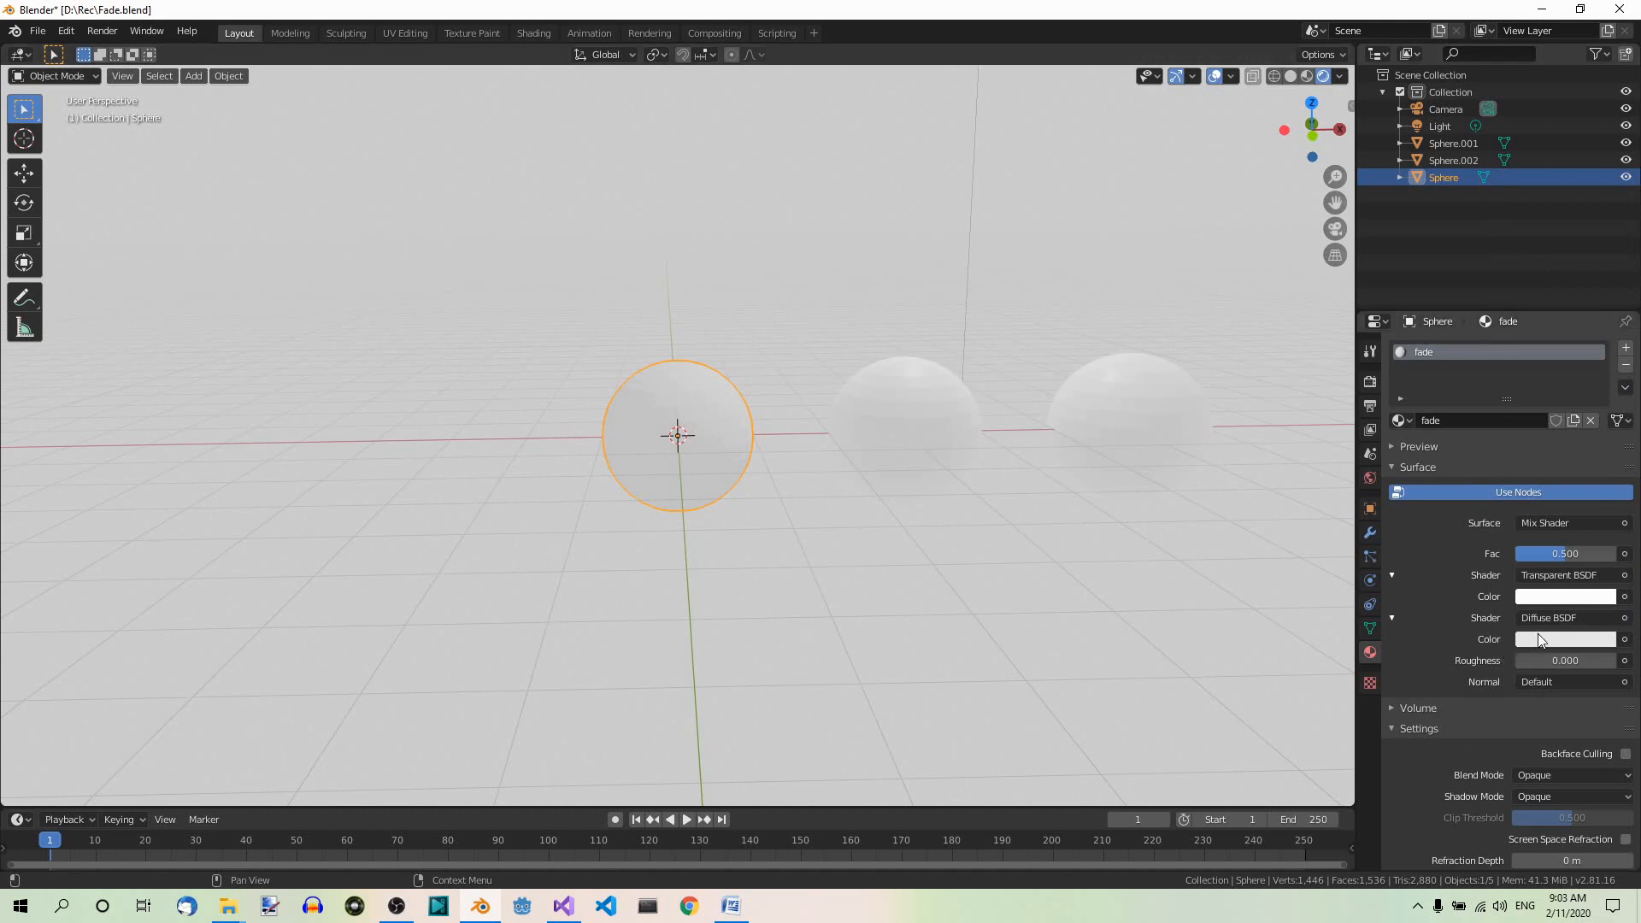
- Set the fade material's Diffuse BSDF colour to red, hex E72225
{"action": "left_click", "coordinate": [1565, 640]}
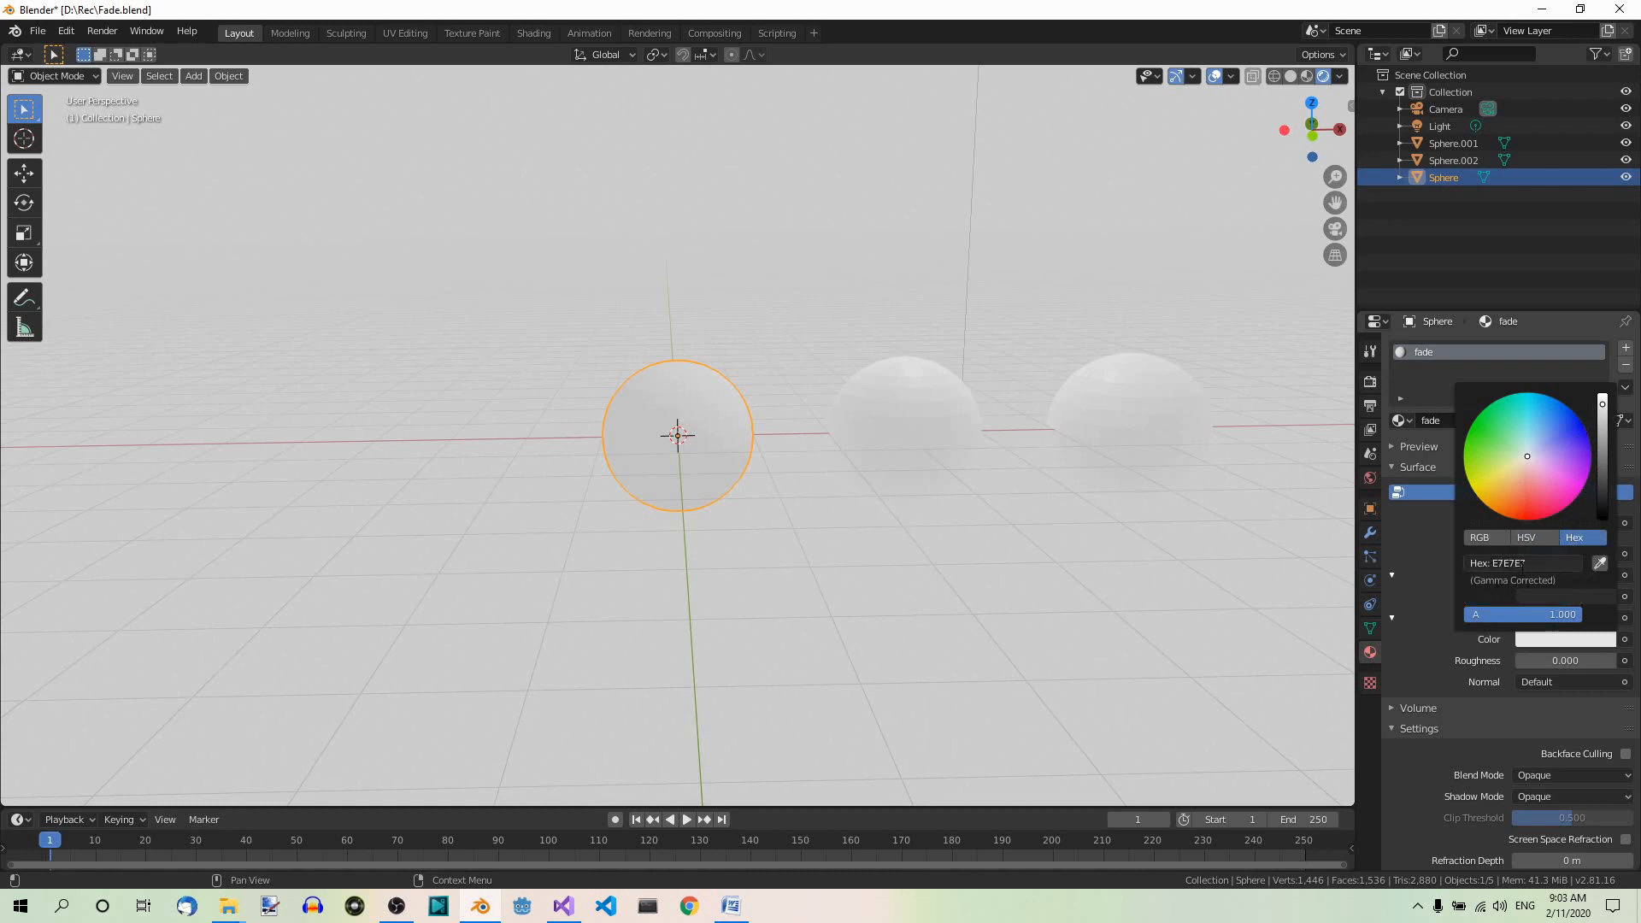
{"action": "left_click", "coordinate": [1524, 563]}
{"action": "type", "text": "e"}
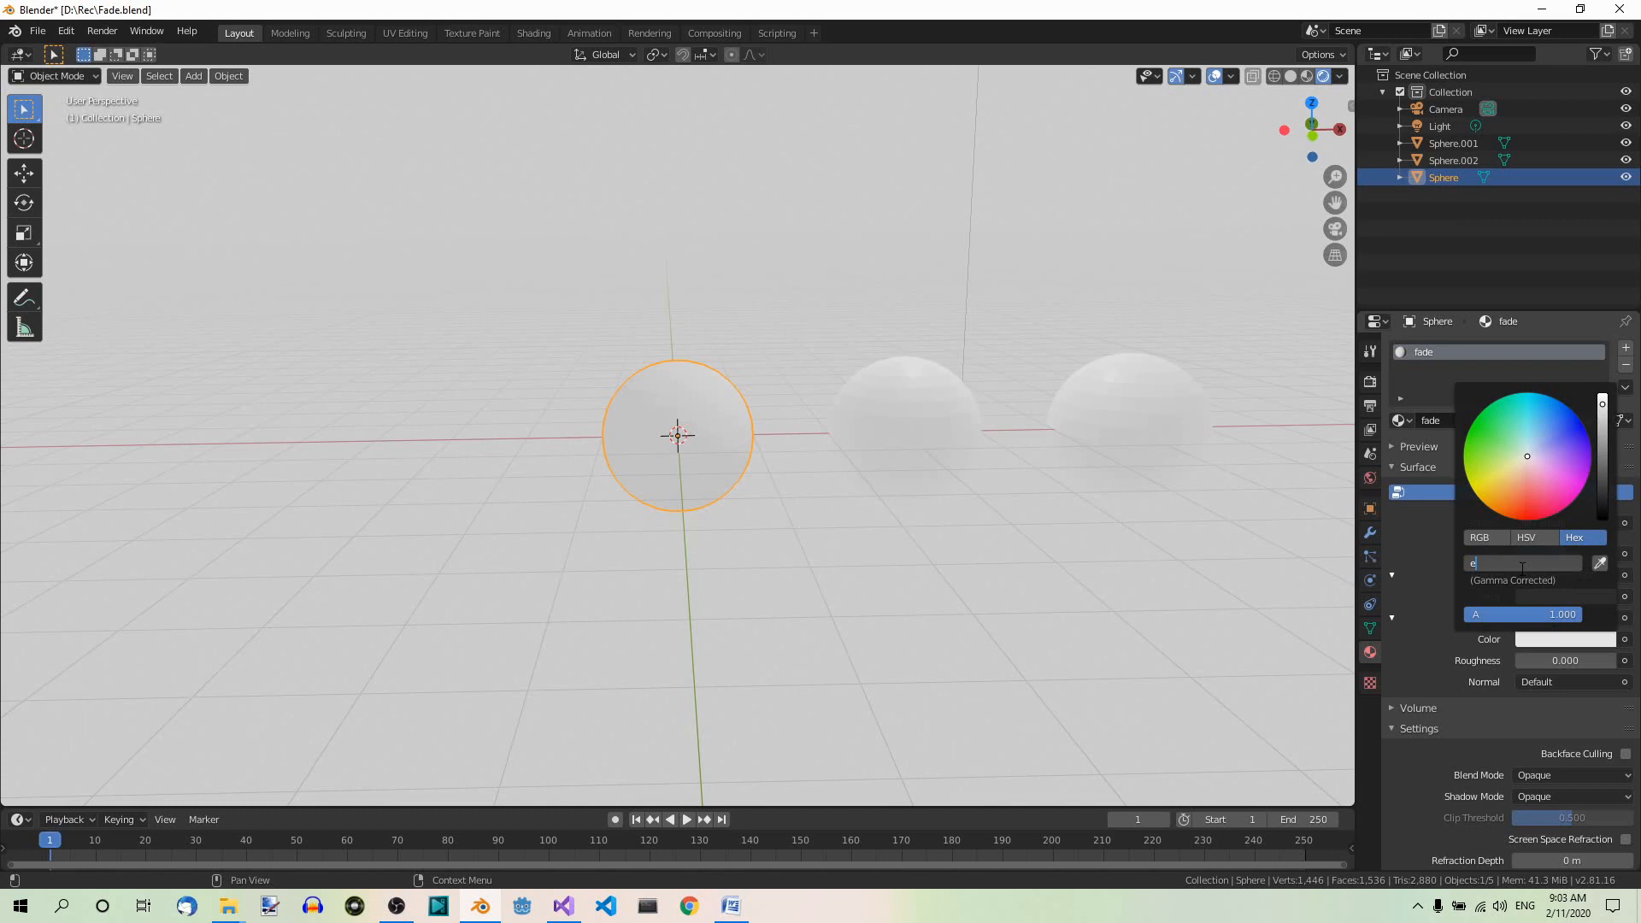
{"action": "type", "text": "72225"}
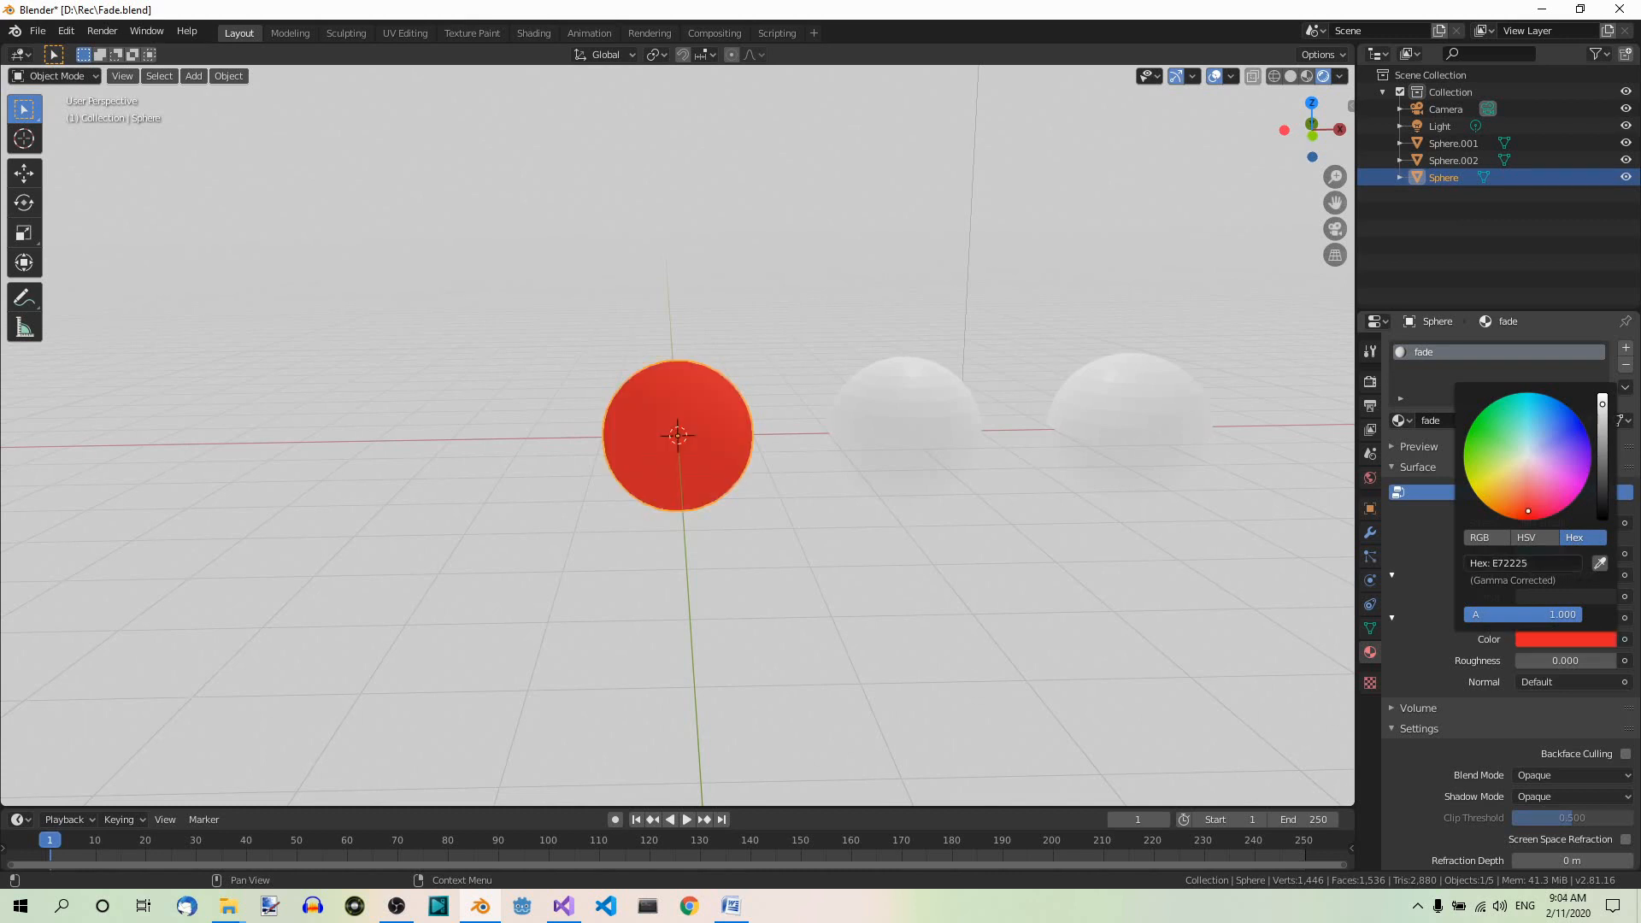
{"action": "left_click", "coordinate": [903, 430]}
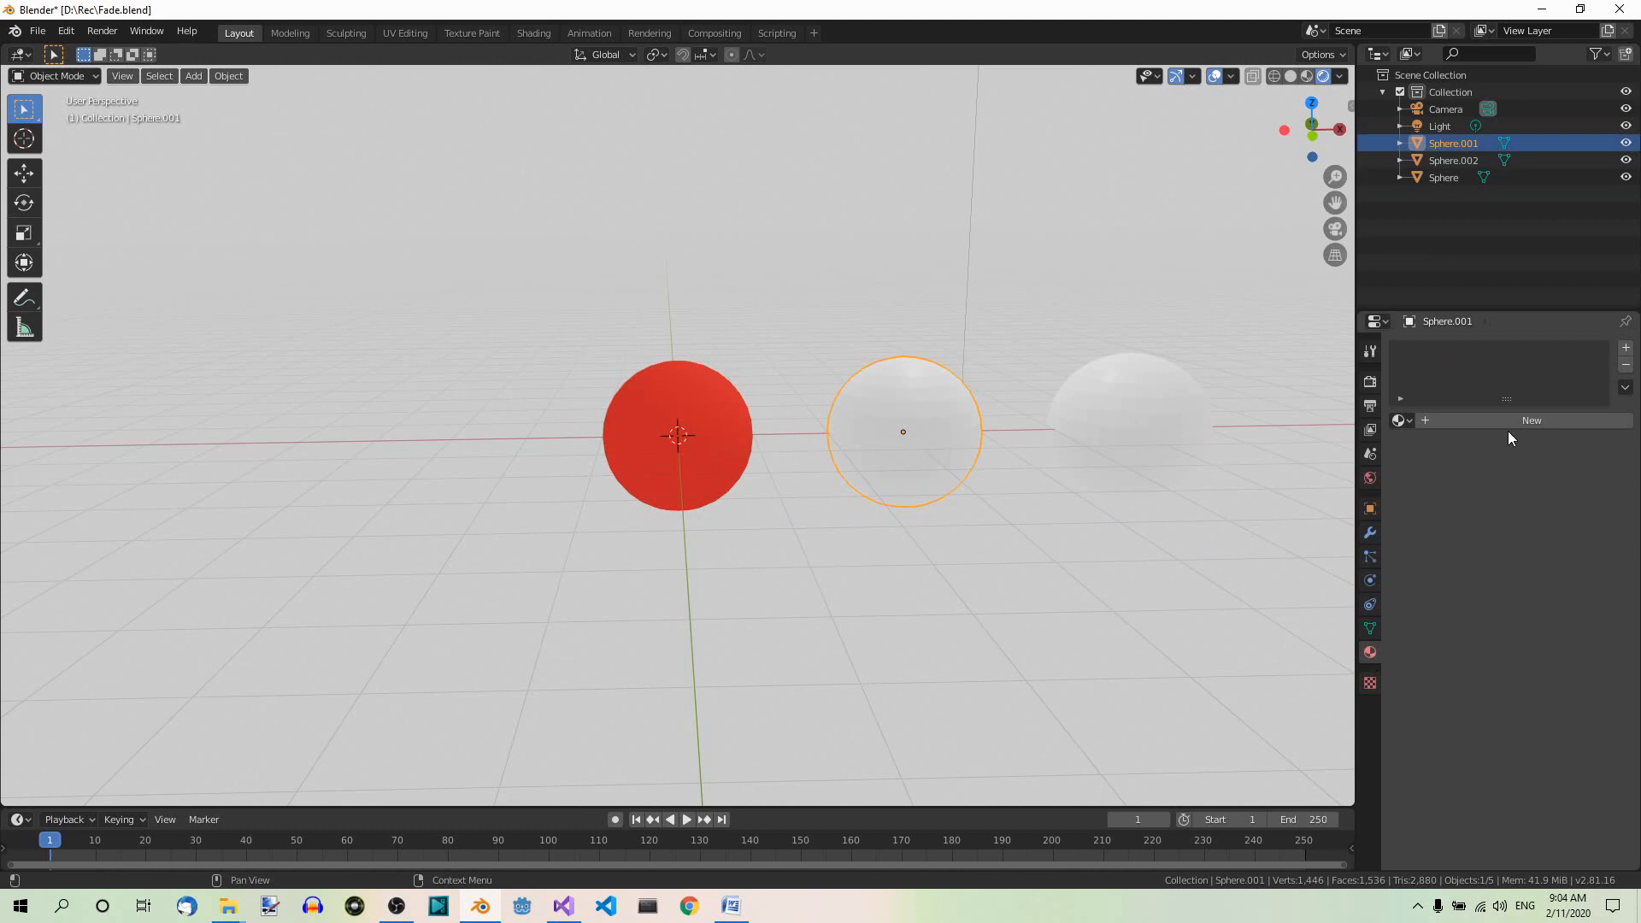
- Create a new material for the middle sphere, then select the third sphere for it
{"action": "left_click", "coordinate": [1531, 420]}
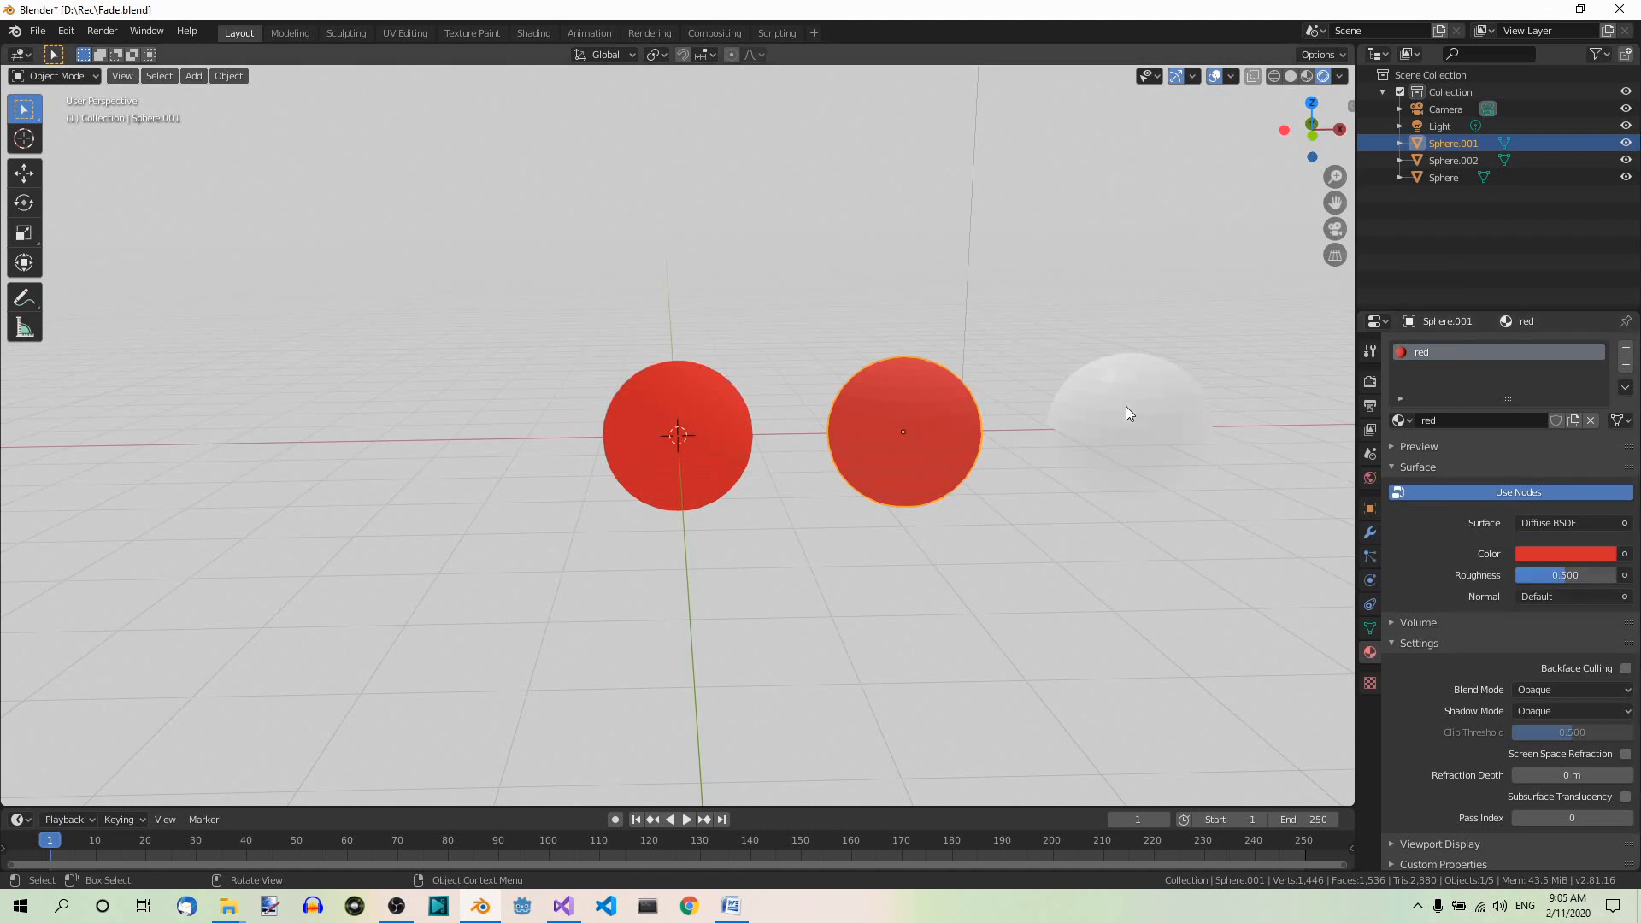
{"action": "left_click", "coordinate": [1127, 427]}
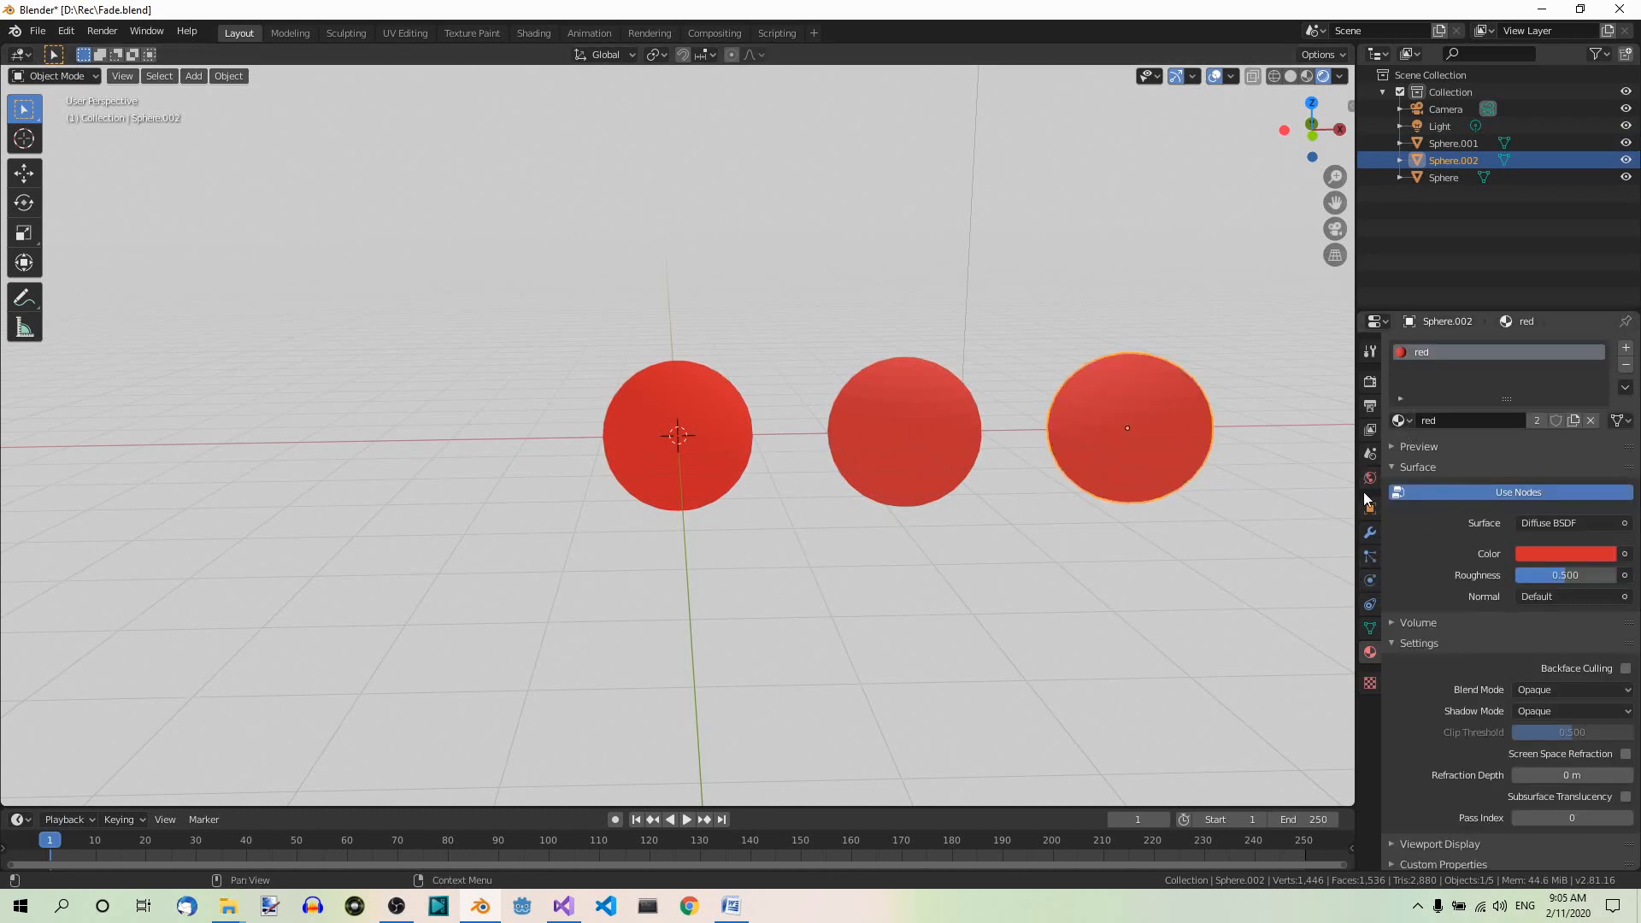
{"action": "left_click", "coordinate": [1444, 177]}
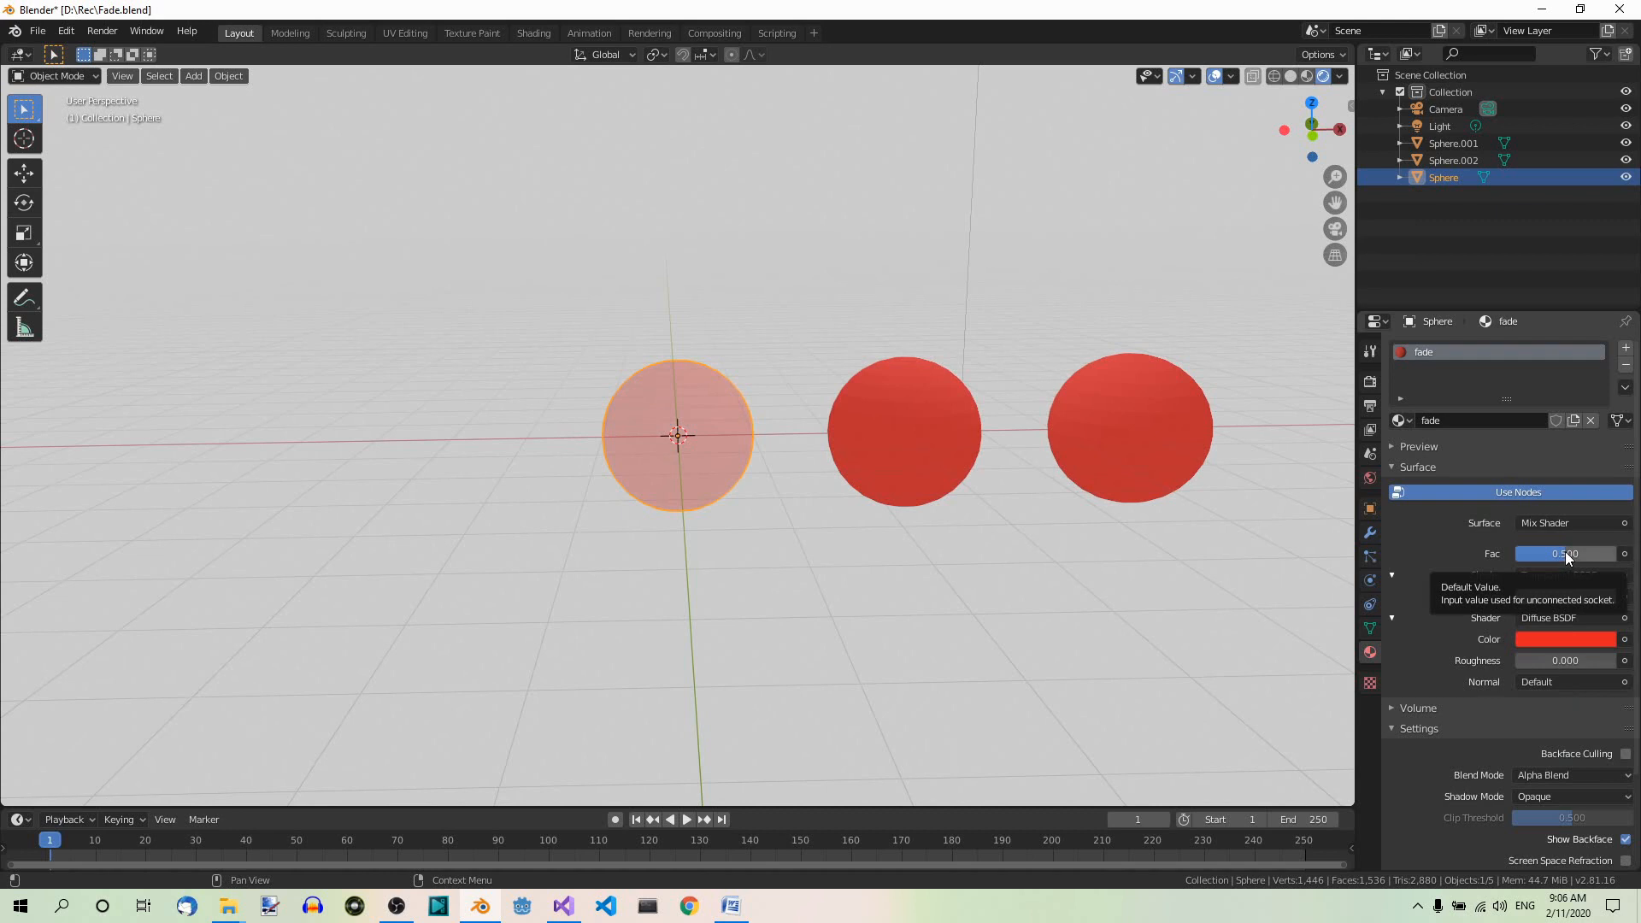
- Adjust the first sphere's fade mix factor by dragging the slider
{"action": "left_click_drag", "start_coordinate": [1529, 554], "coordinate": [1581, 554]}
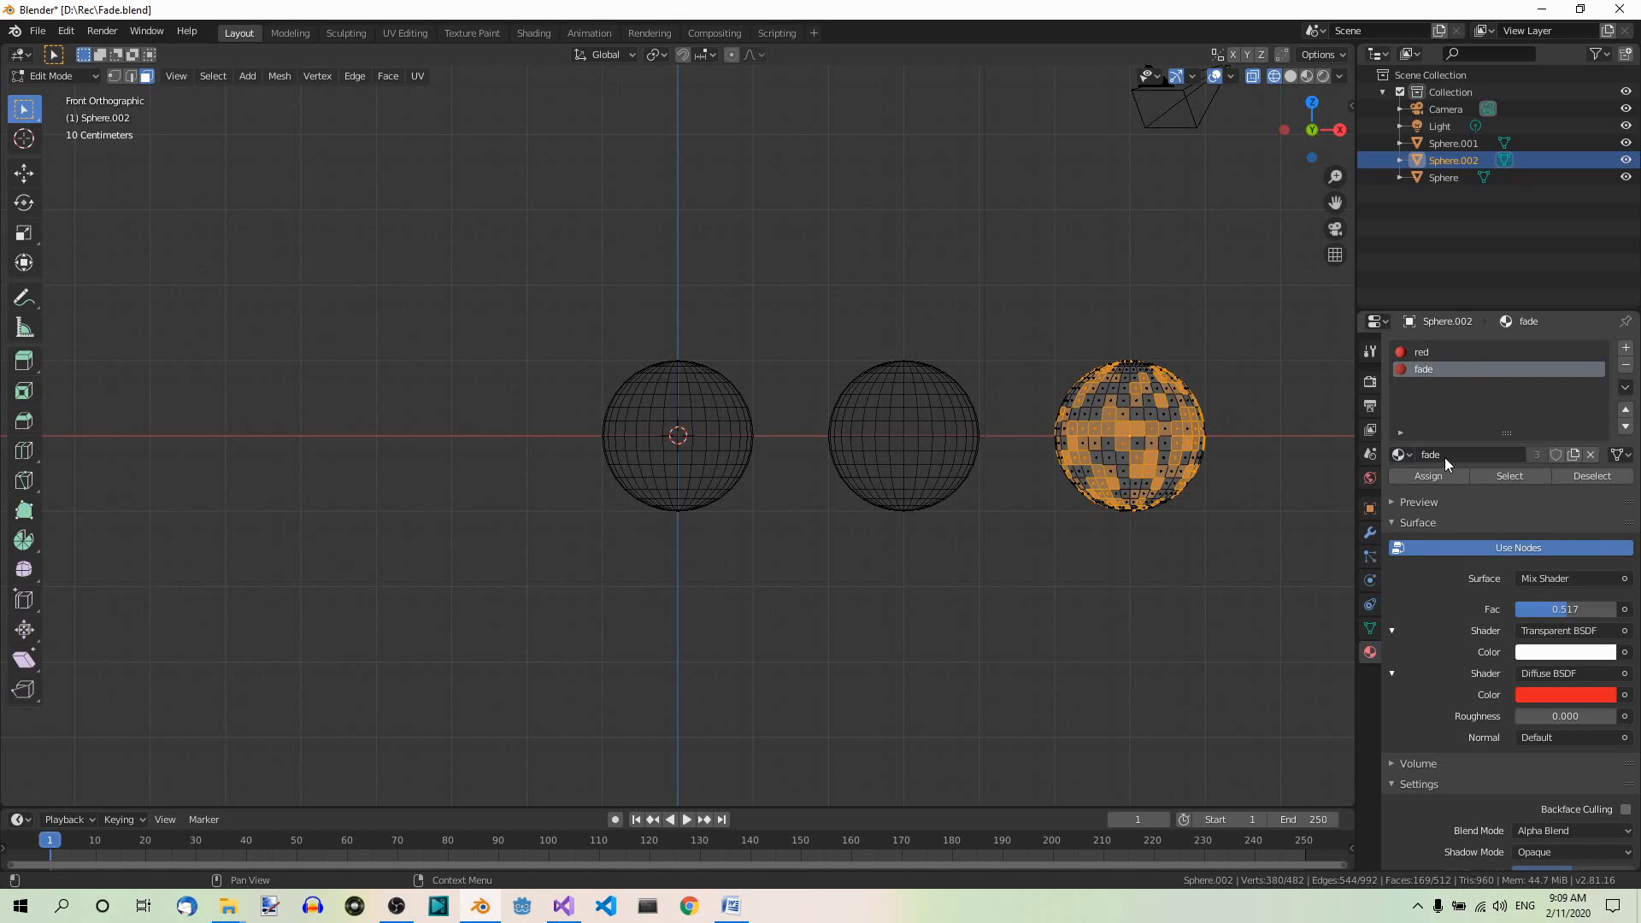
- Switch the third sphere into Edit Mode
{"action": "key", "text": "Tab"}
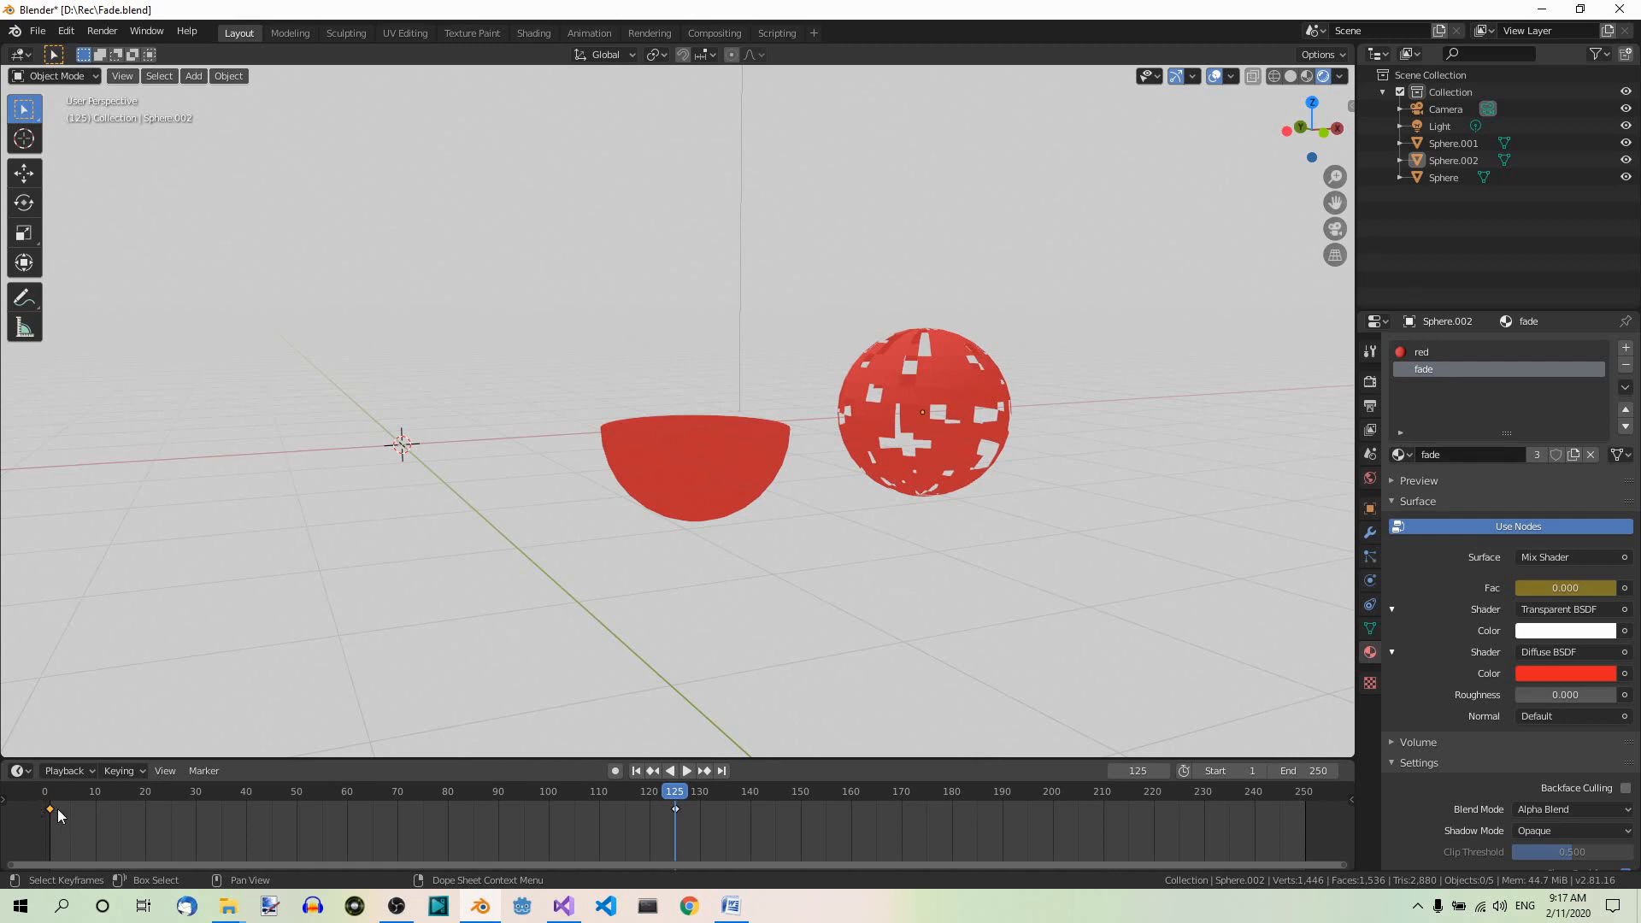
- Select the fade keyframe at the animation's start frame in the timeline
{"action": "left_click", "coordinate": [685, 770]}
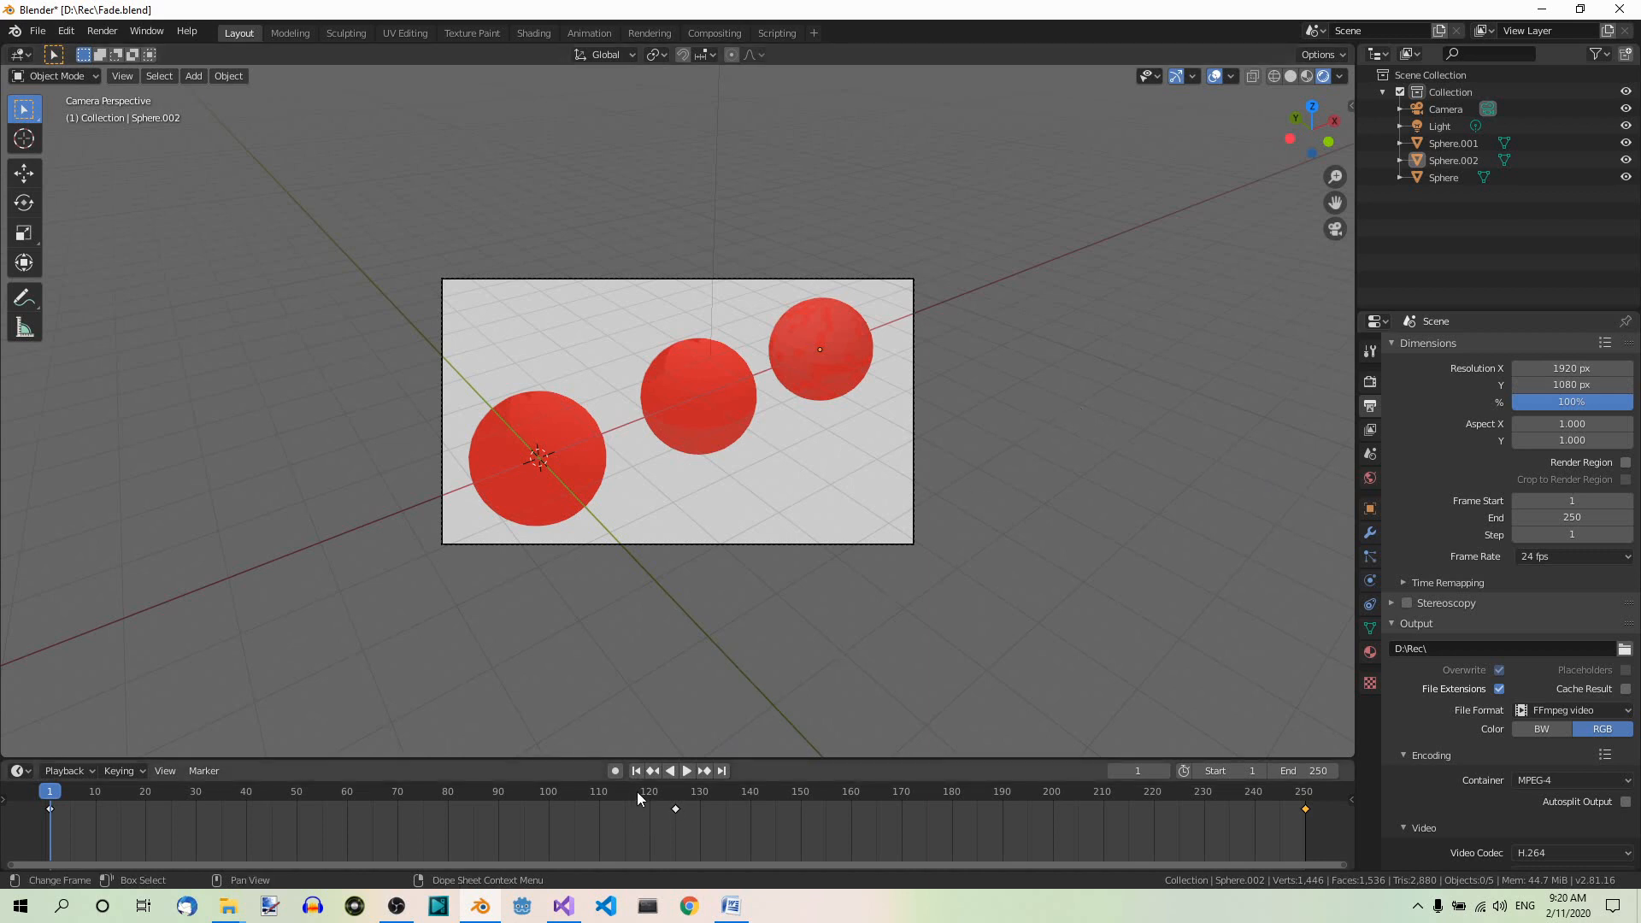
- Move the playhead to frame 117, then start the render with F12
{"action": "left_click", "coordinate": [635, 791]}
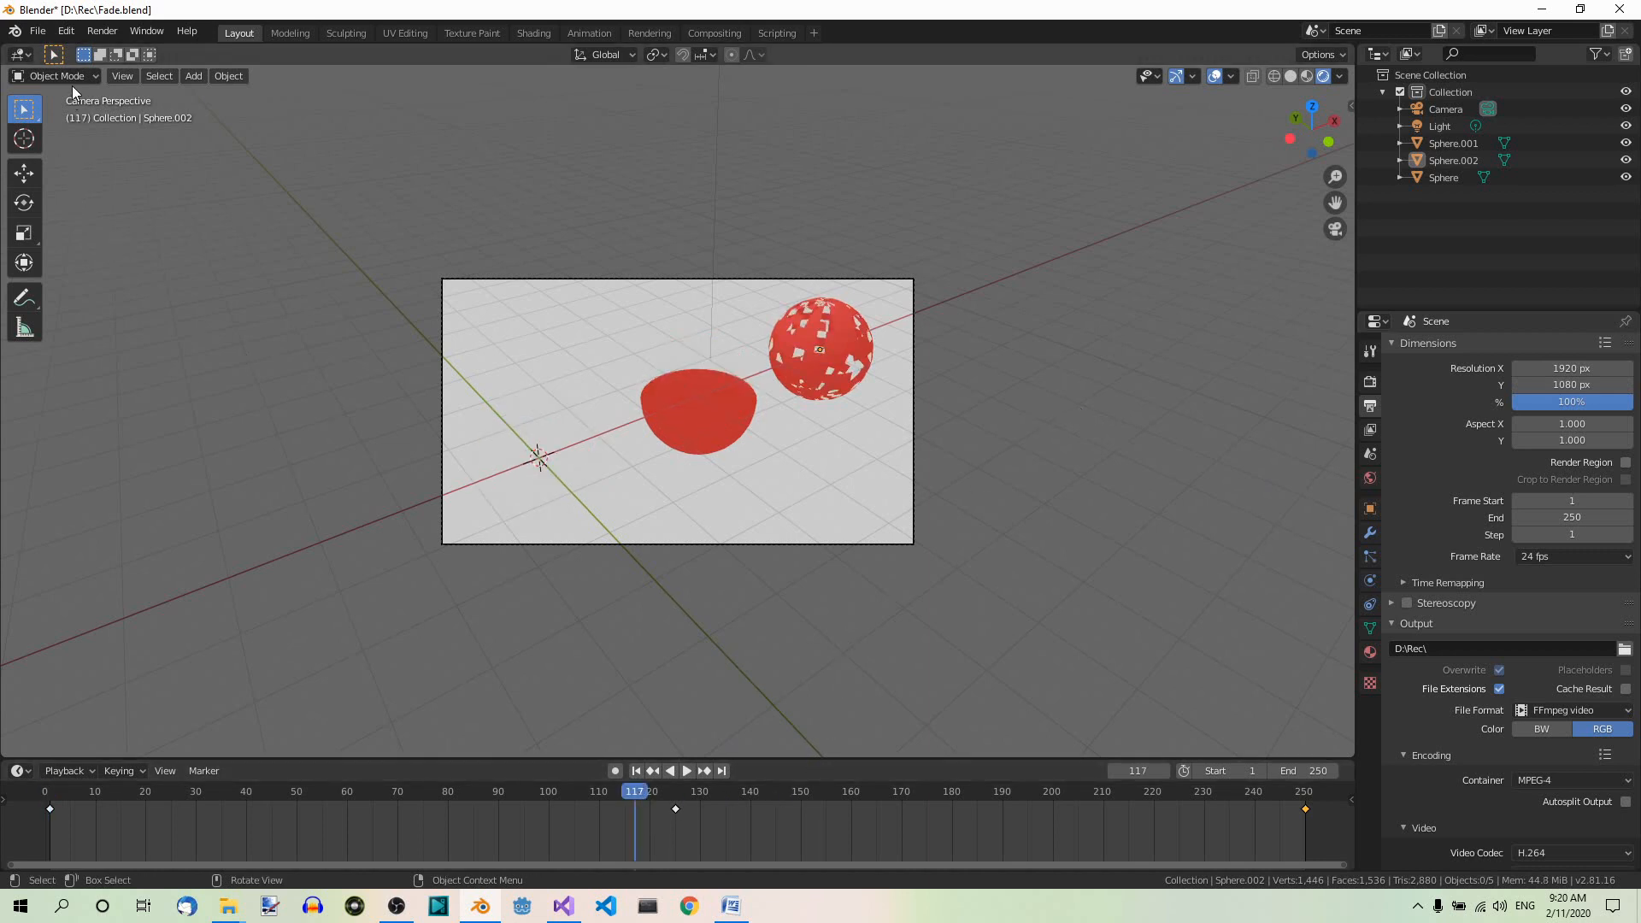
{"action": "key", "text": "F12"}
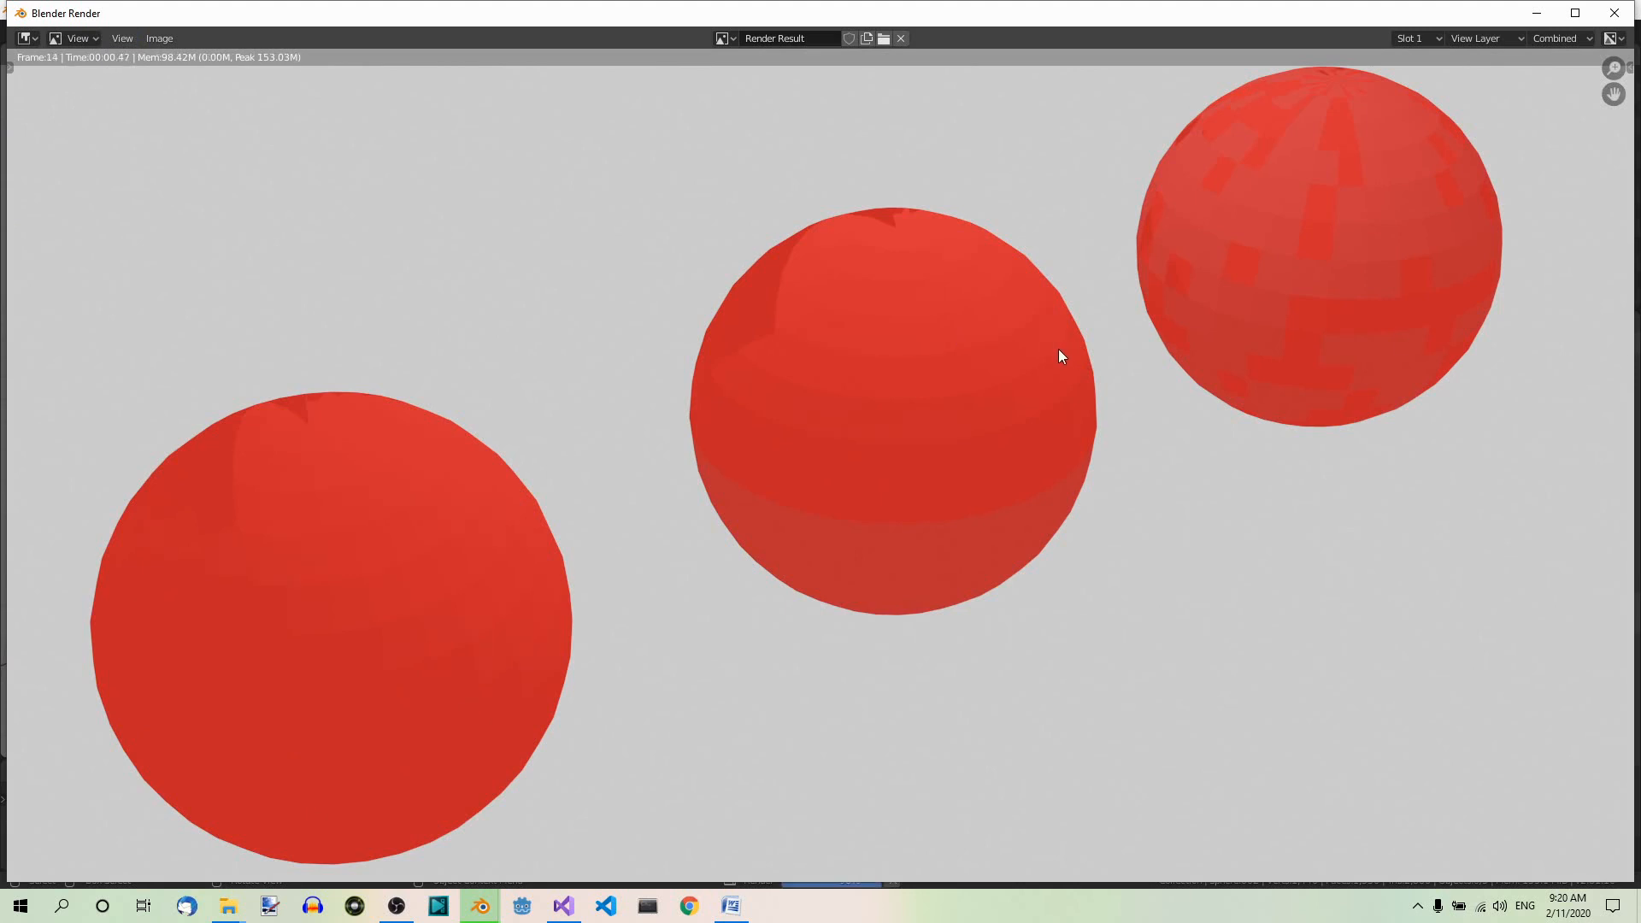